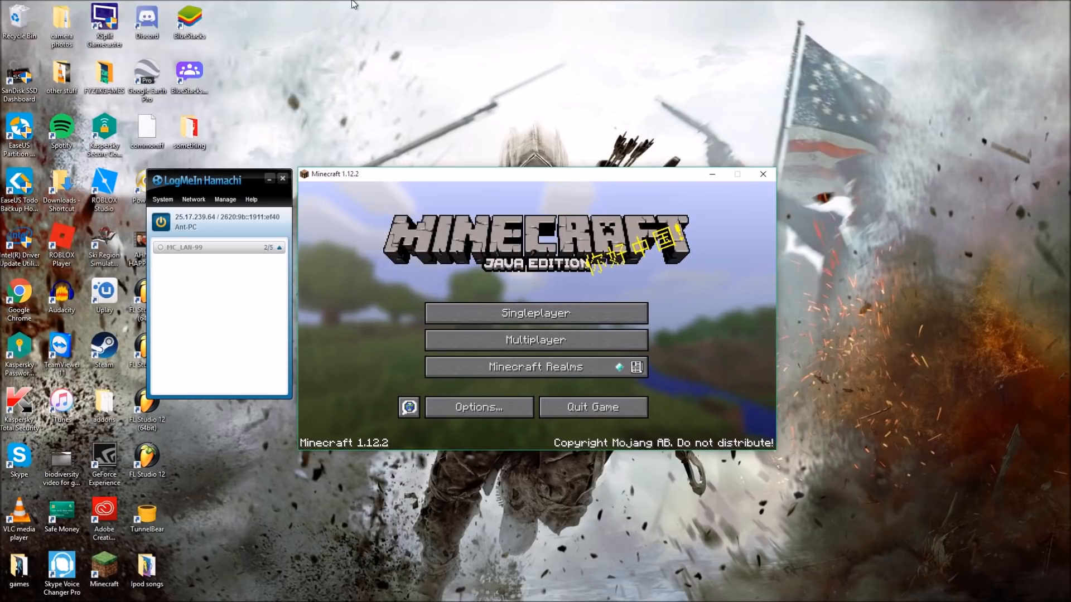
pyautogui.moveTo(535, 313)
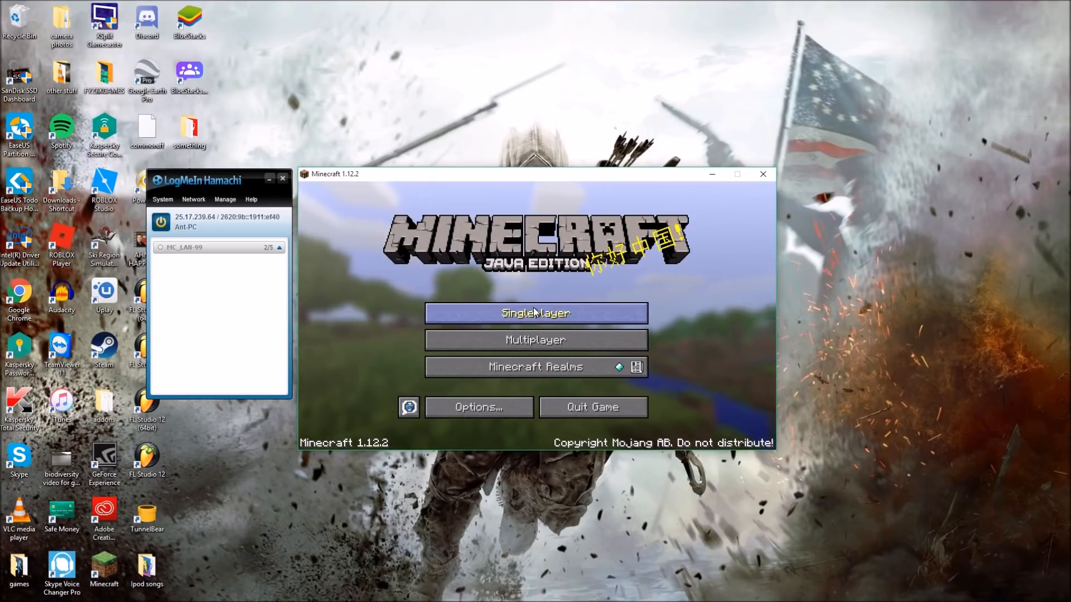
# Step: Open Singleplayer and start playing the world 'das'
pyautogui.click(534, 313)
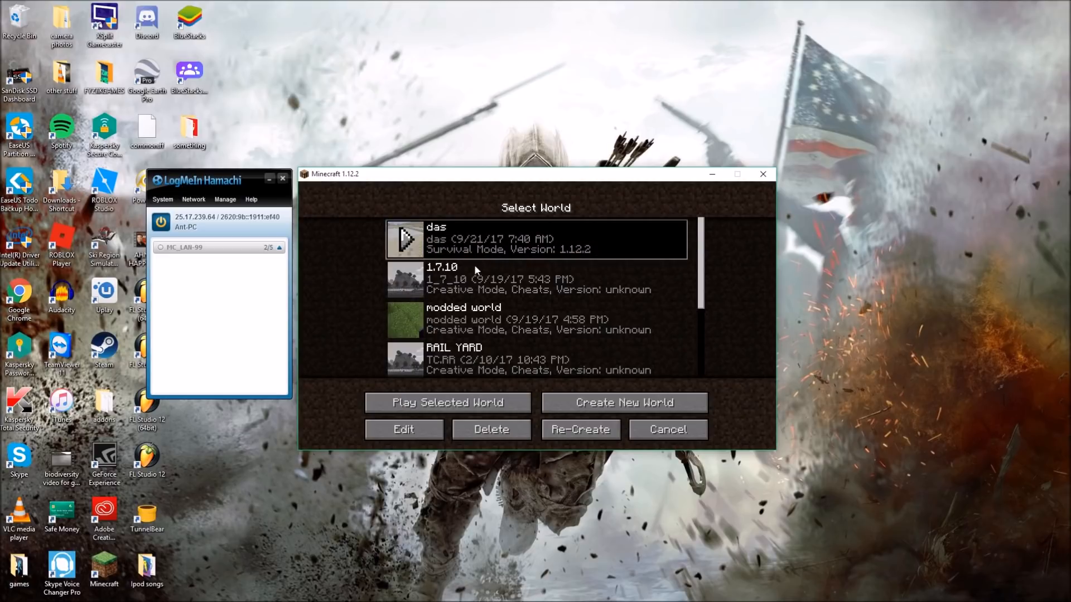
pyautogui.click(446, 402)
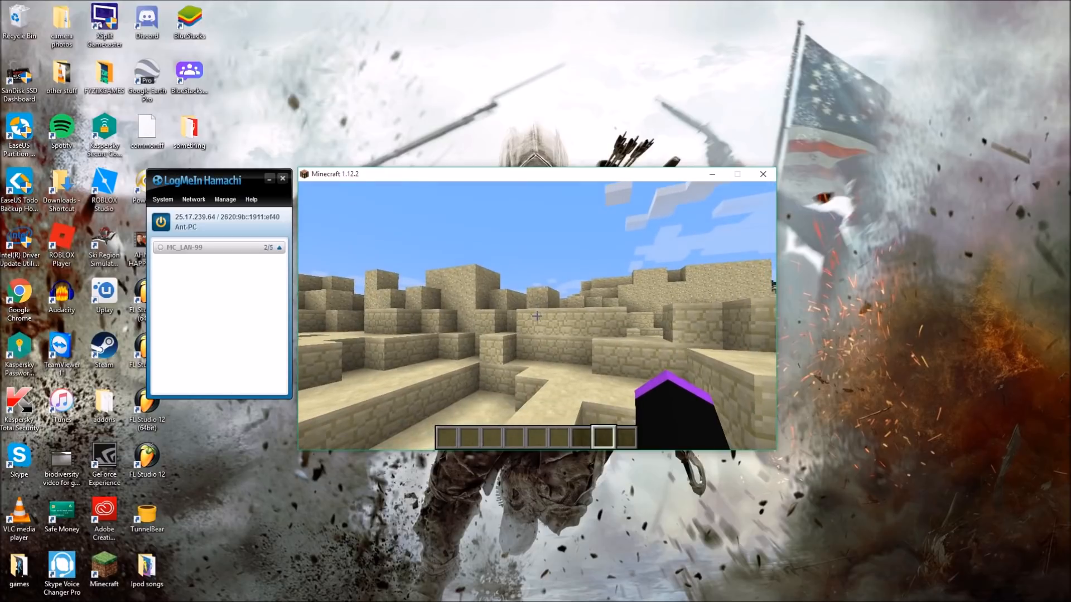
# Step: Pause Minecraft, then open and cancel Hamachi's Create a new network form
pyautogui.press('Escape')
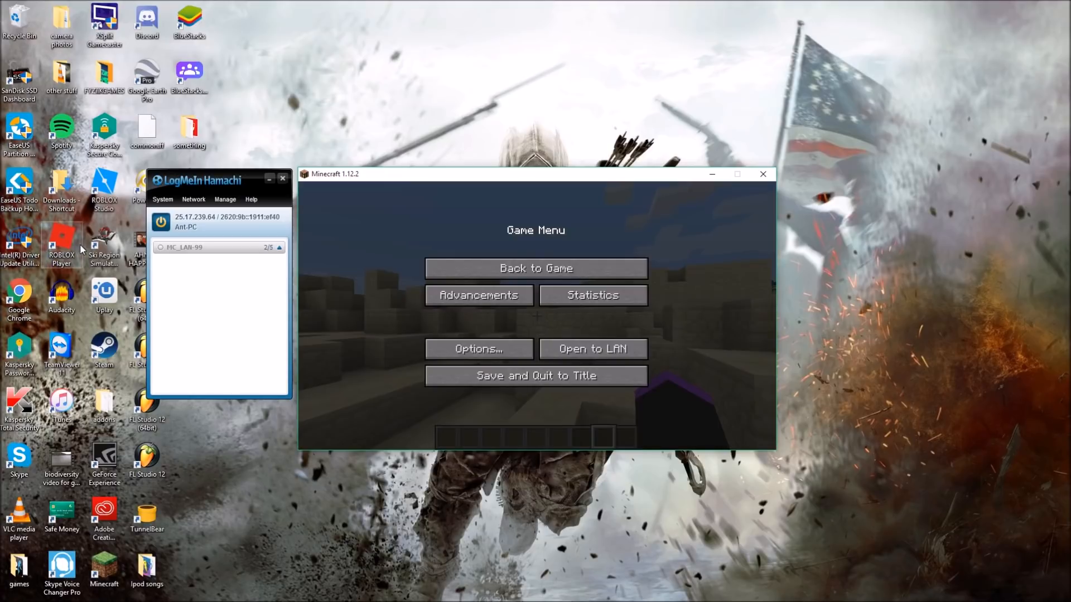
pyautogui.click(192, 198)
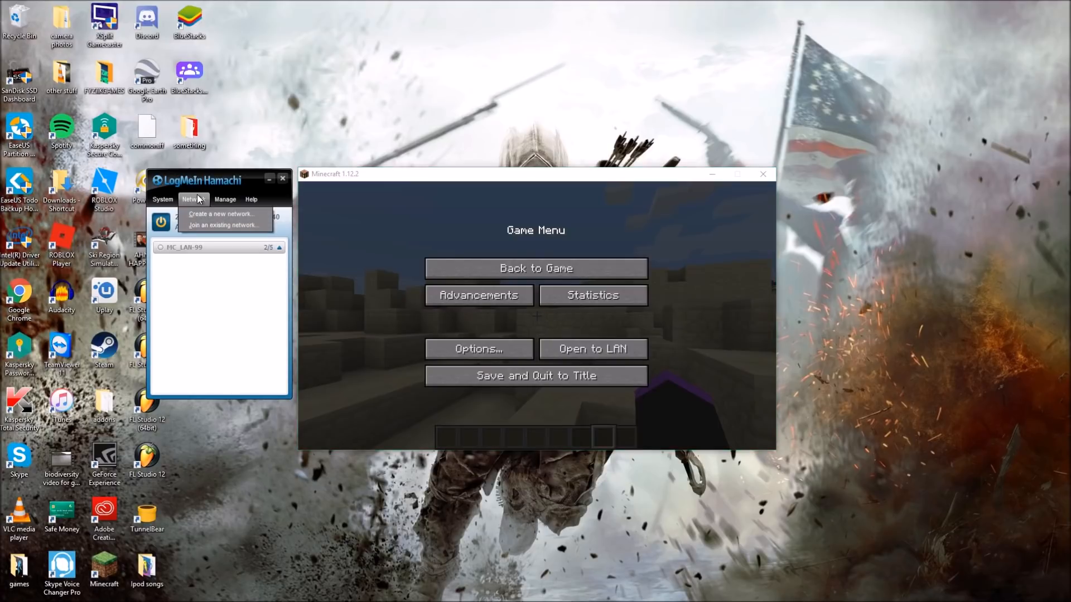
pyautogui.click(219, 214)
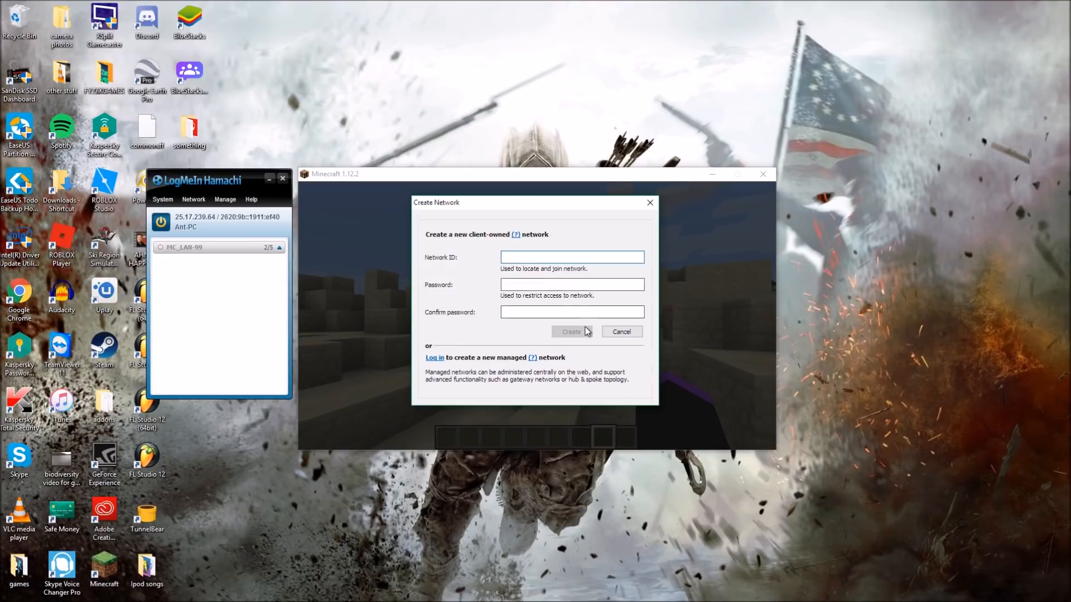
pyautogui.click(621, 331)
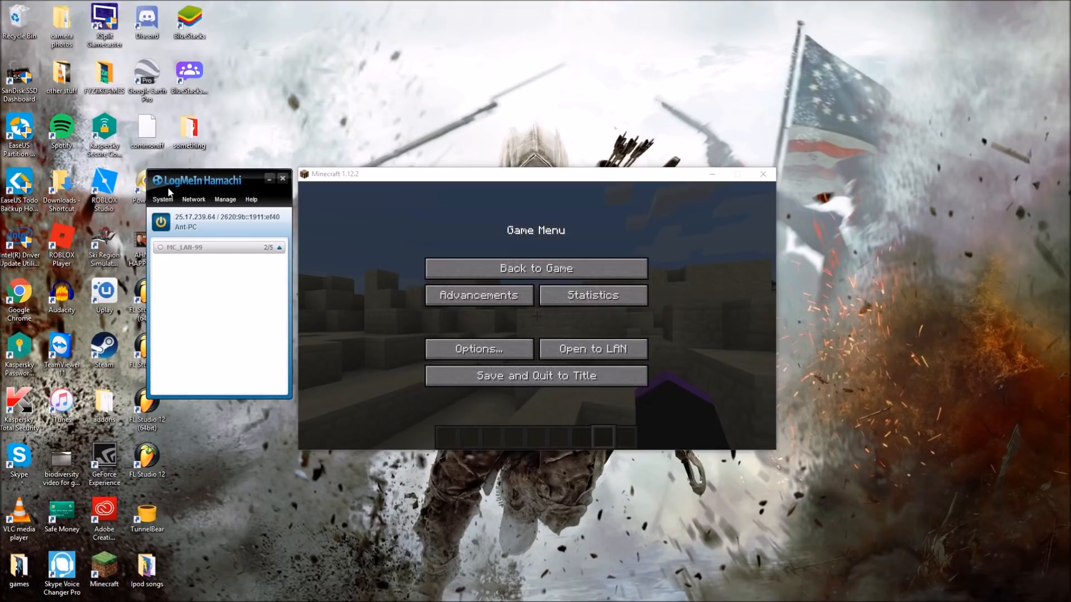
# Step: Open Hamachi's Join an existing network form
pyautogui.click(193, 199)
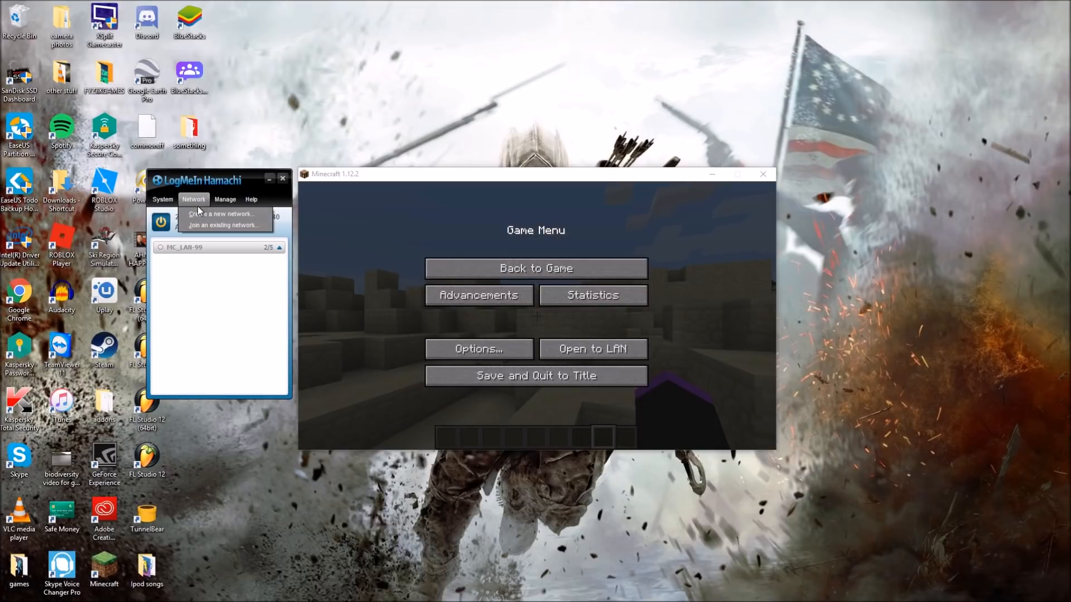
pyautogui.moveTo(194, 225)
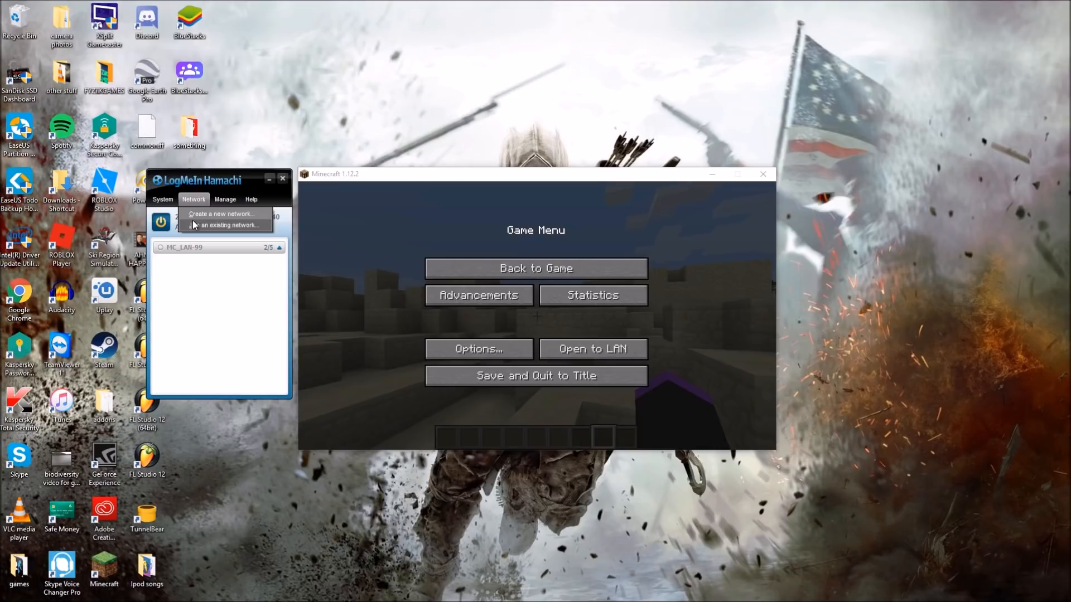
pyautogui.click(225, 225)
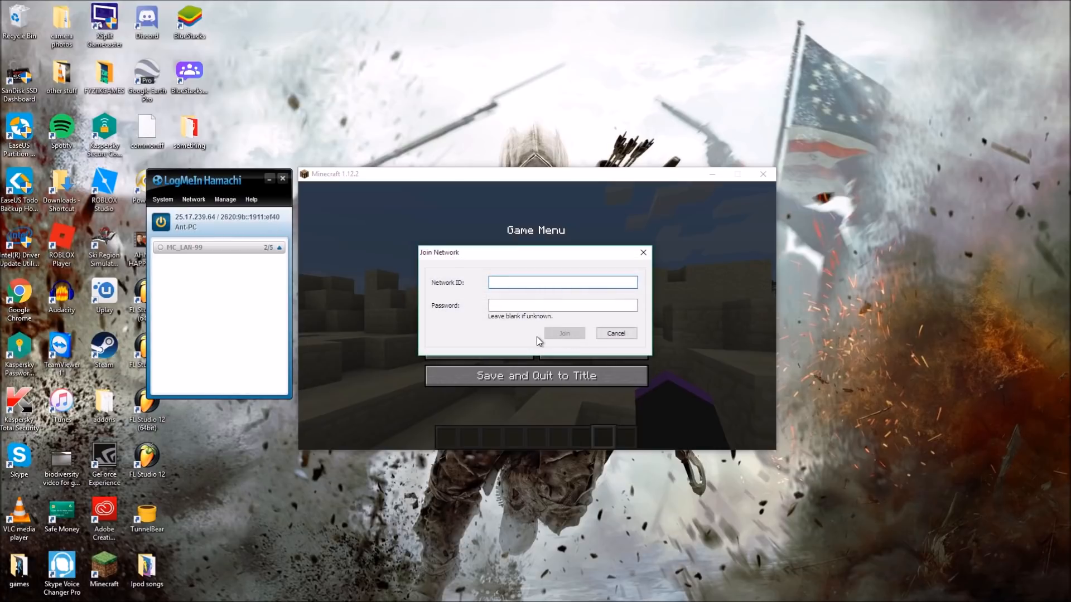
pyautogui.click(562, 283)
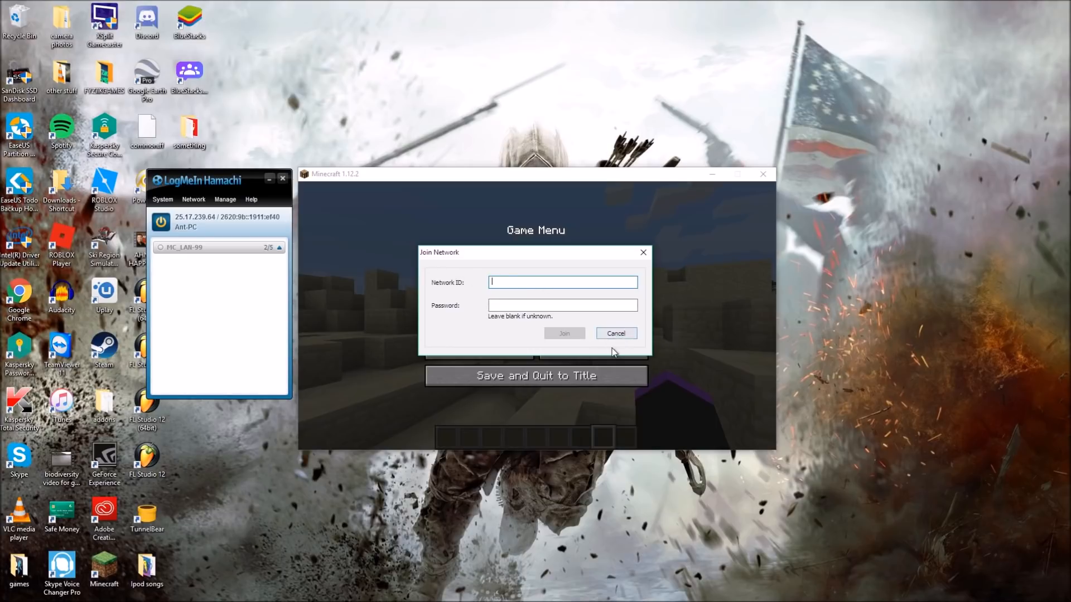
# Step: Dismiss the join form and expand and collapse MC_LAN-99 to check its 2 of 5 members
pyautogui.click(614, 334)
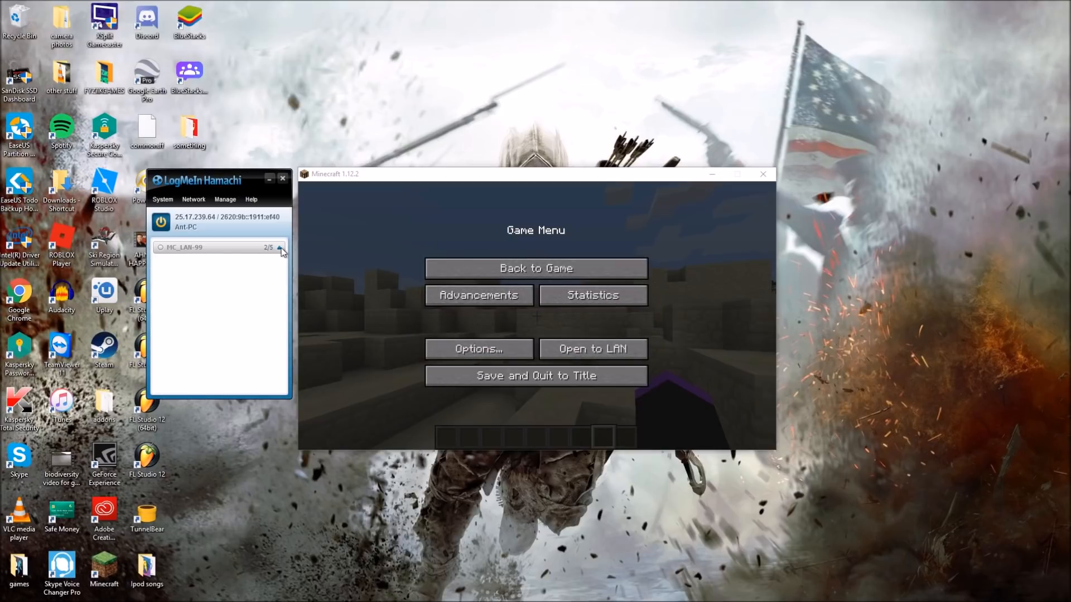
pyautogui.click(279, 247)
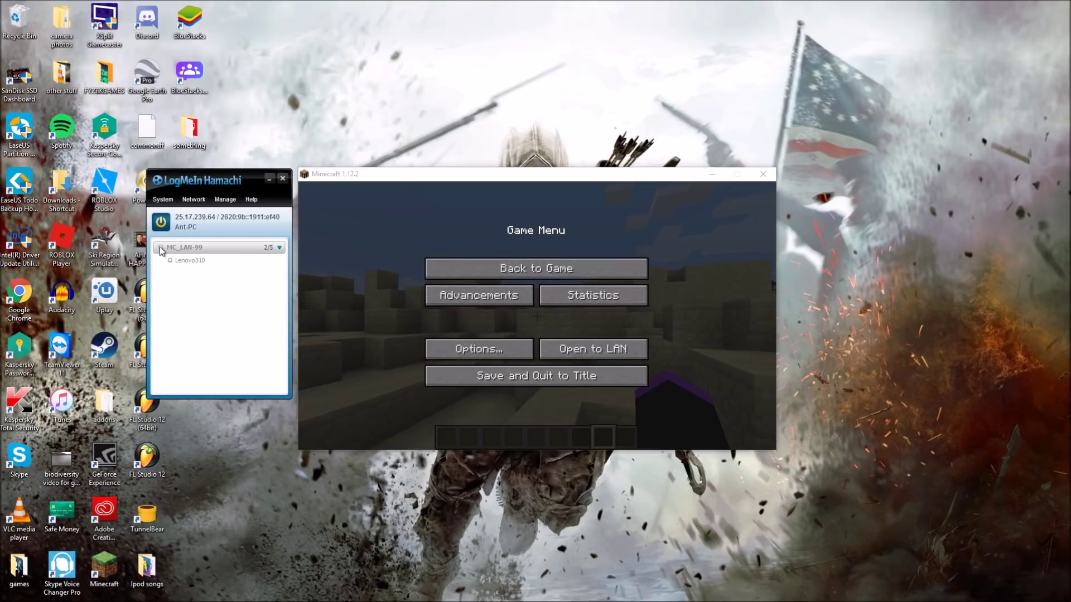
pyautogui.moveTo(191, 247)
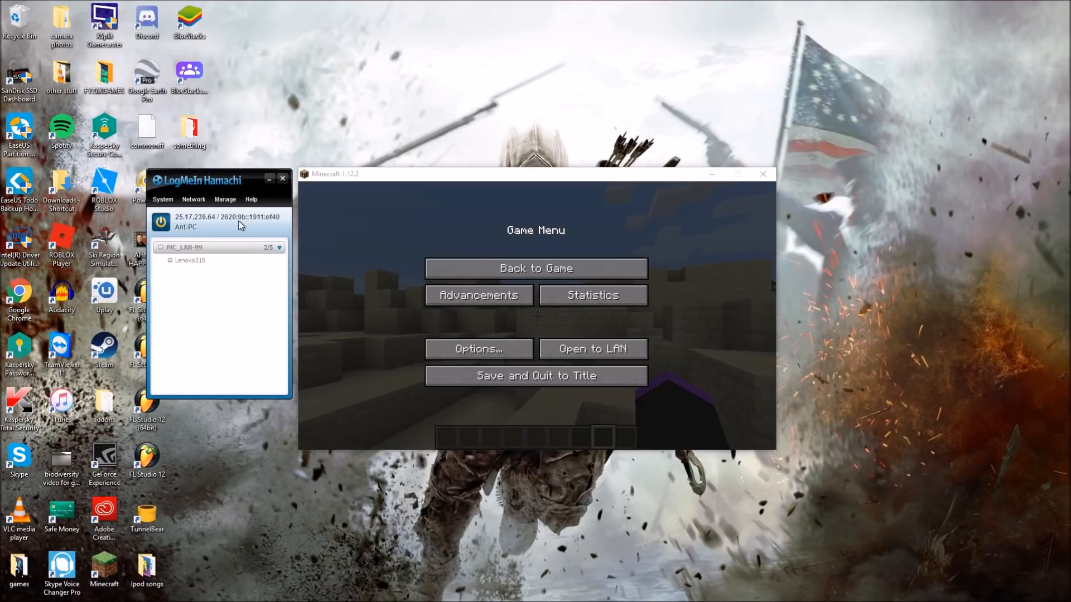
pyautogui.moveTo(287, 247)
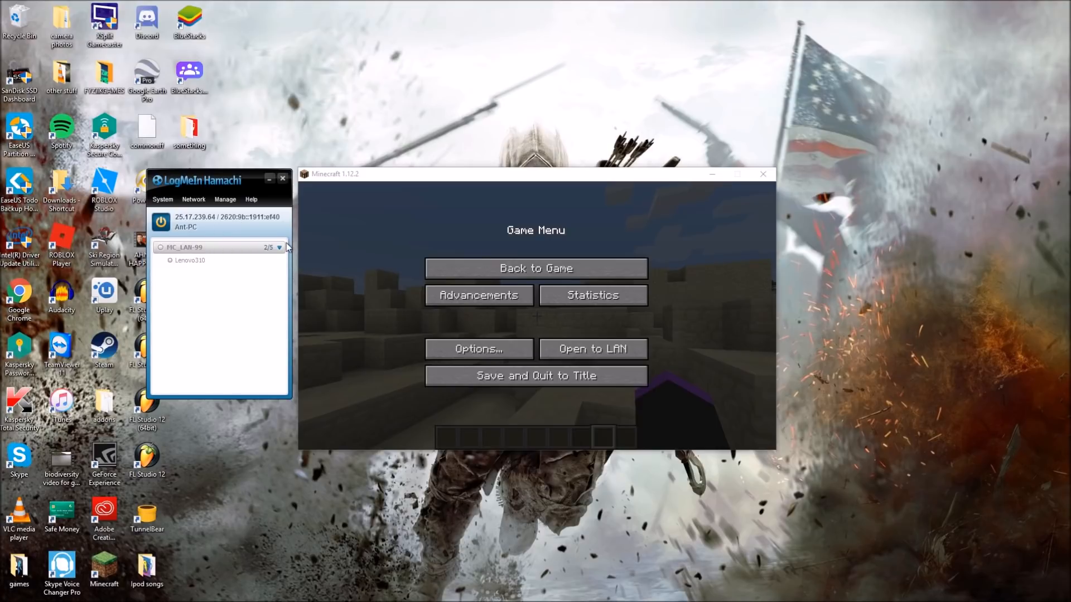
pyautogui.click(271, 247)
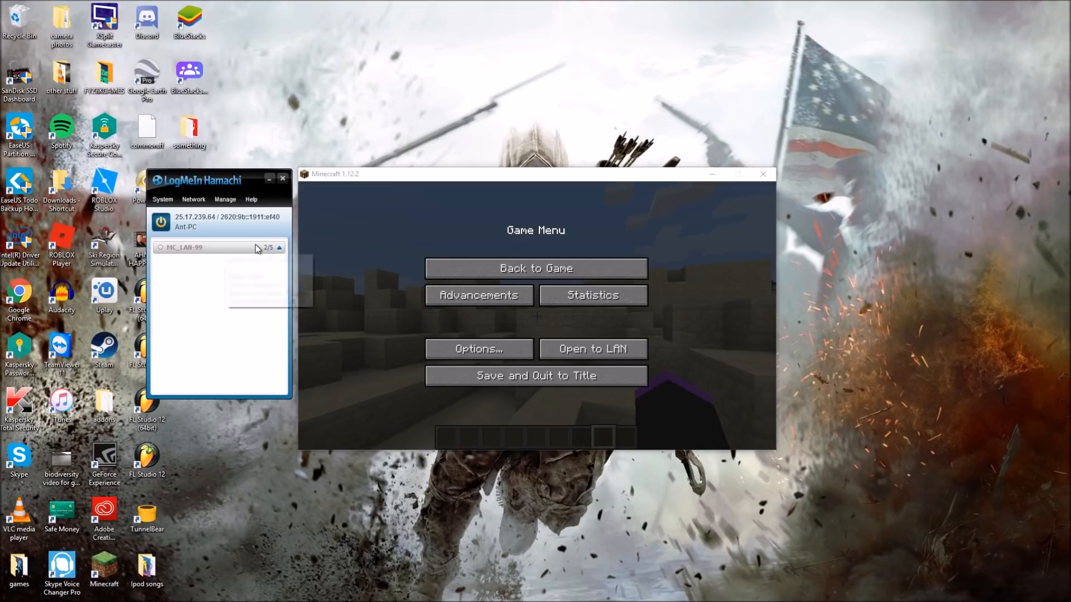
pyautogui.click(279, 247)
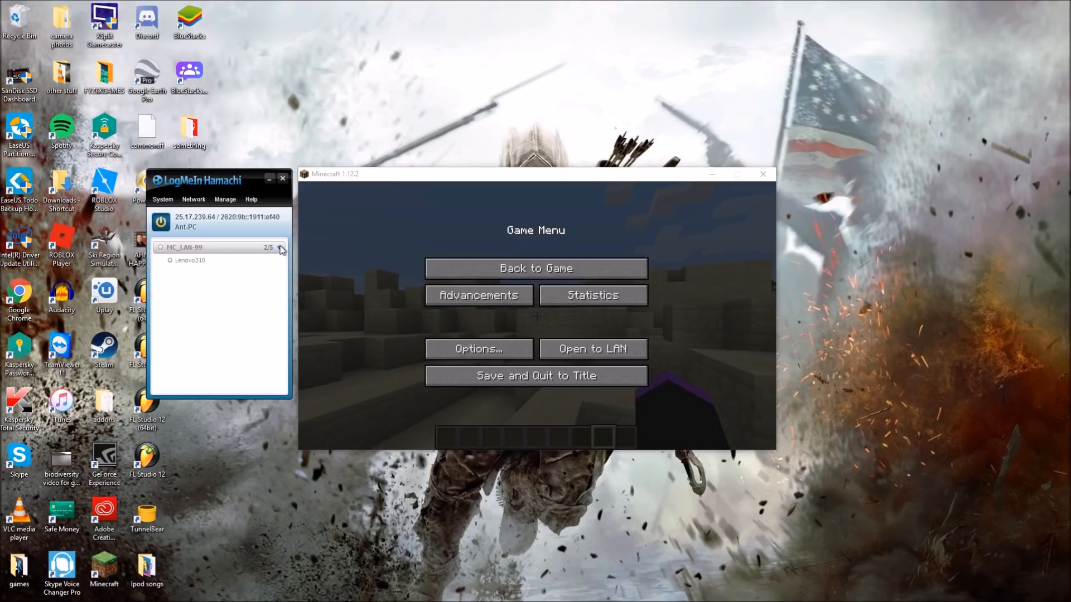
pyautogui.moveTo(243, 245)
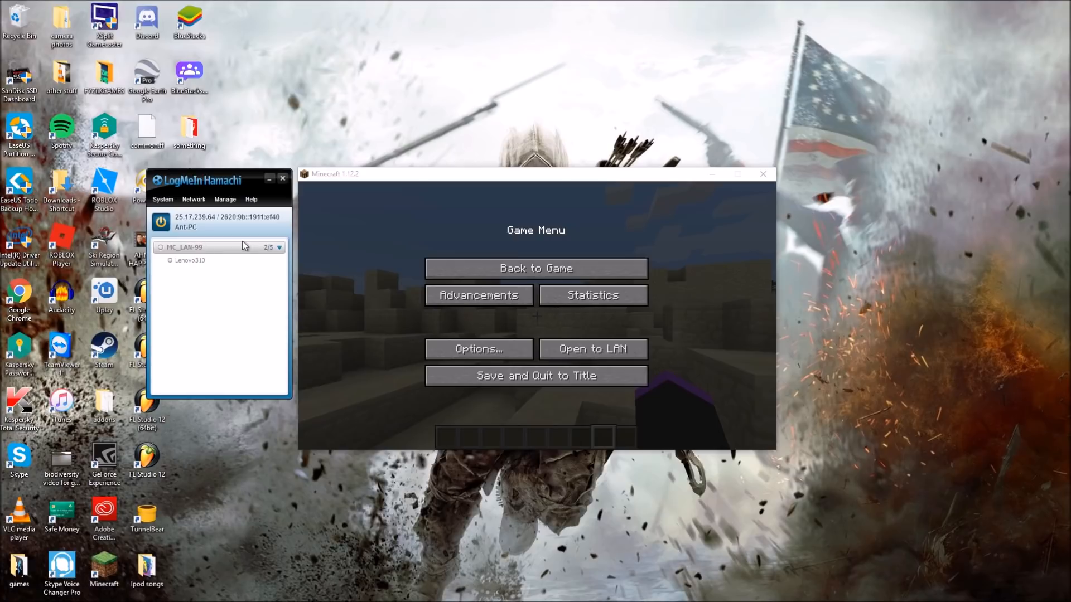
pyautogui.moveTo(270, 259)
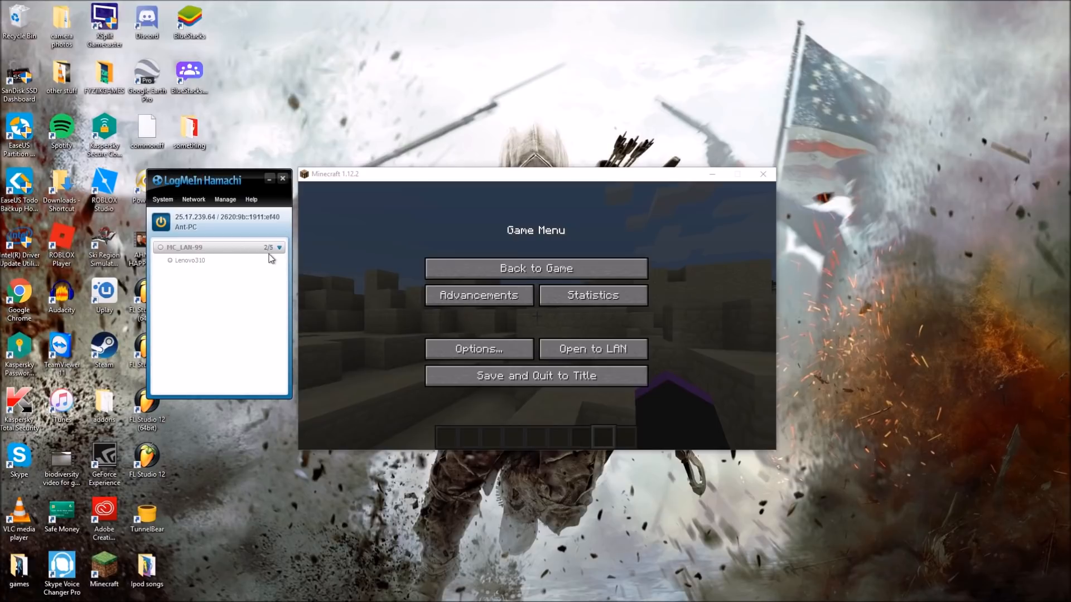
pyautogui.click(278, 247)
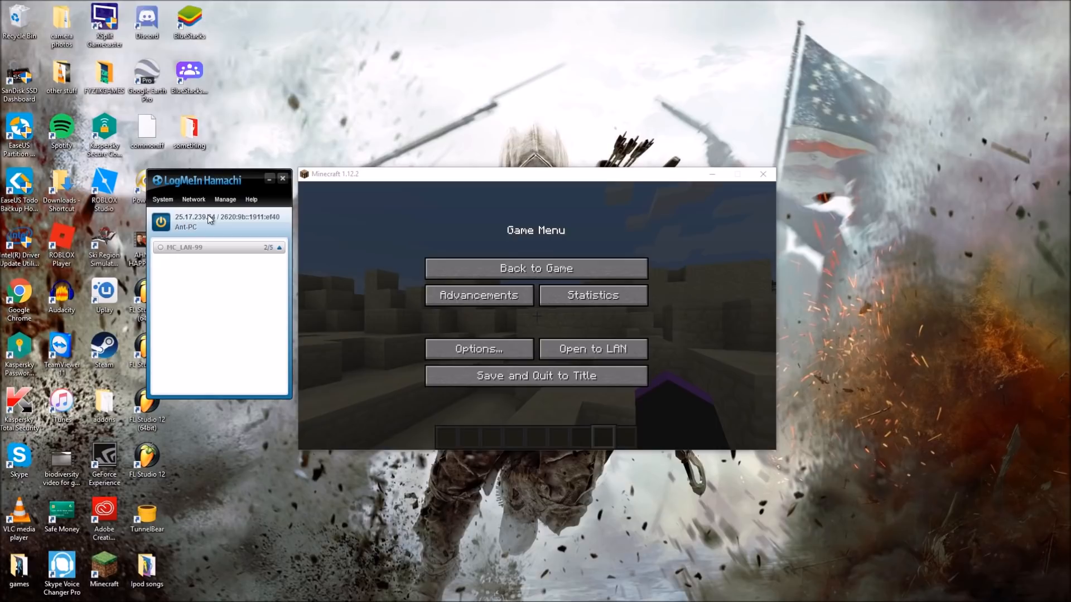
pyautogui.moveTo(191, 226)
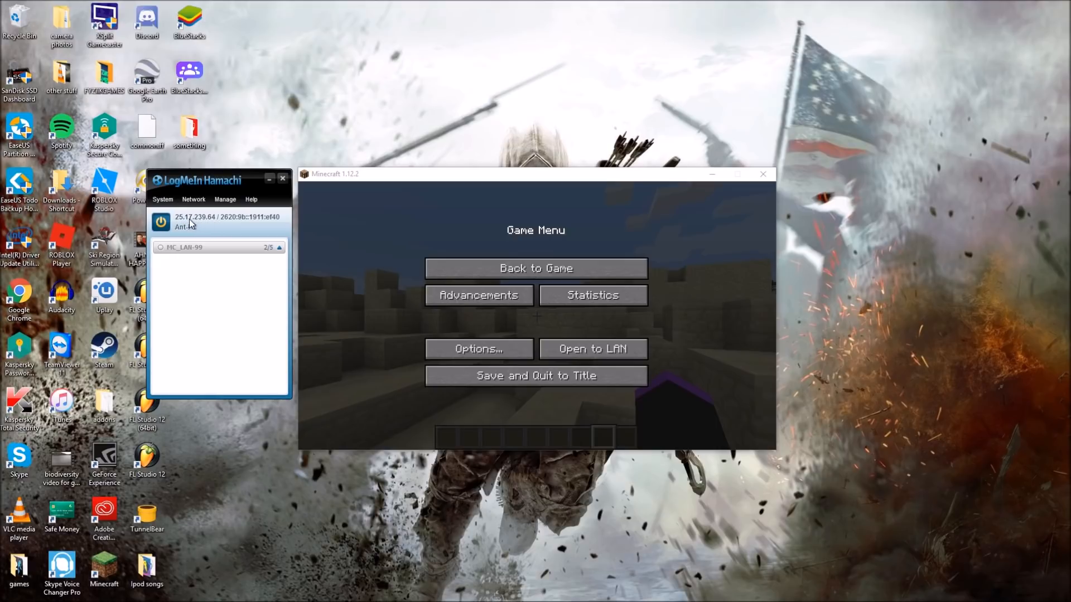
pyautogui.moveTo(447, 375)
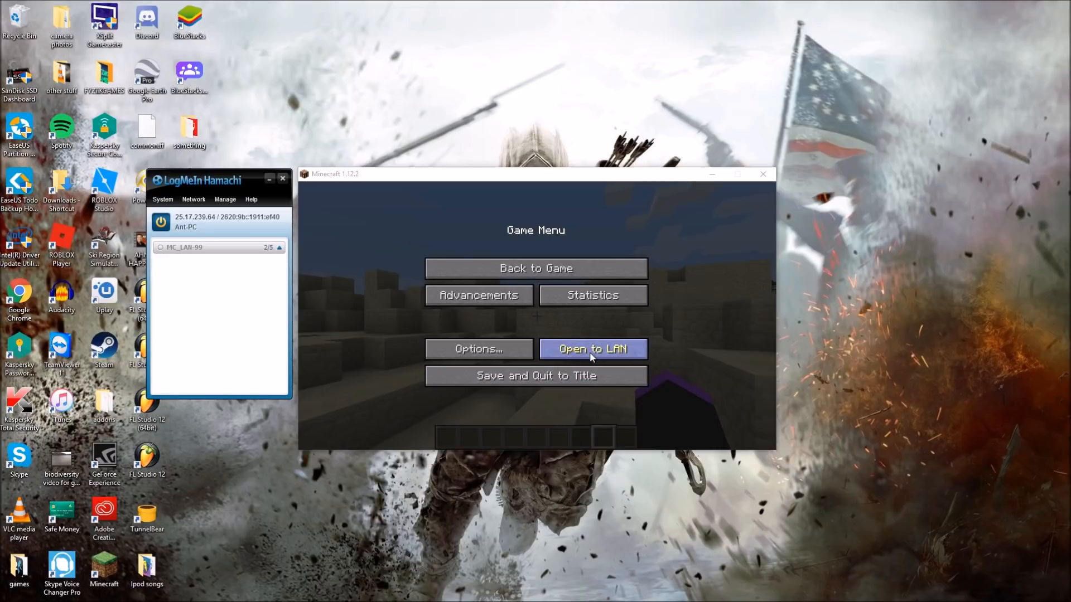
# Step: Open the das world to LAN in Survival with cheats off and note the port
pyautogui.click(592, 350)
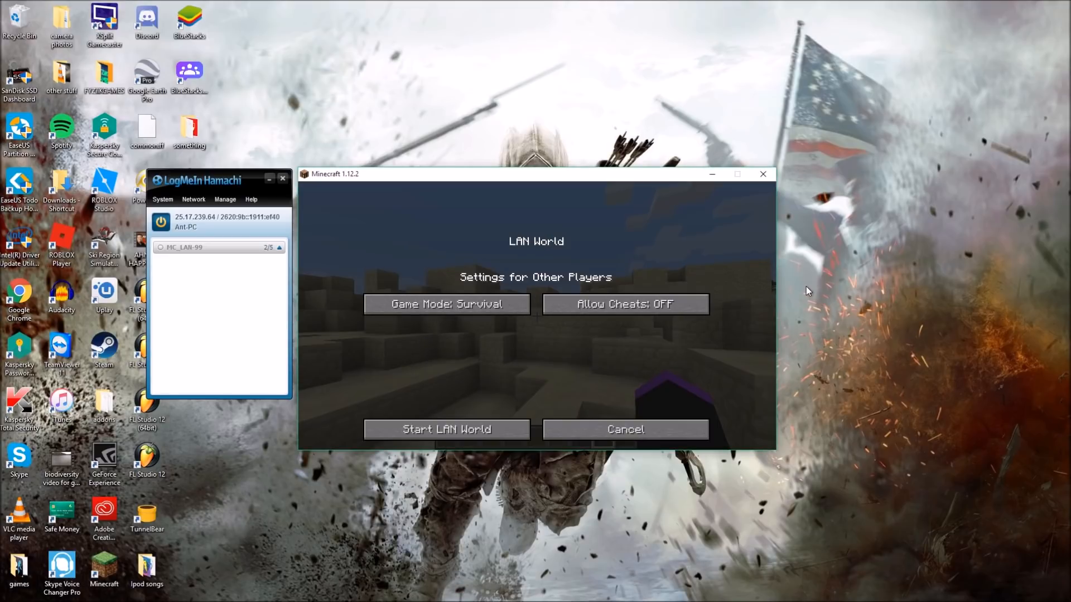
pyautogui.click(446, 429)
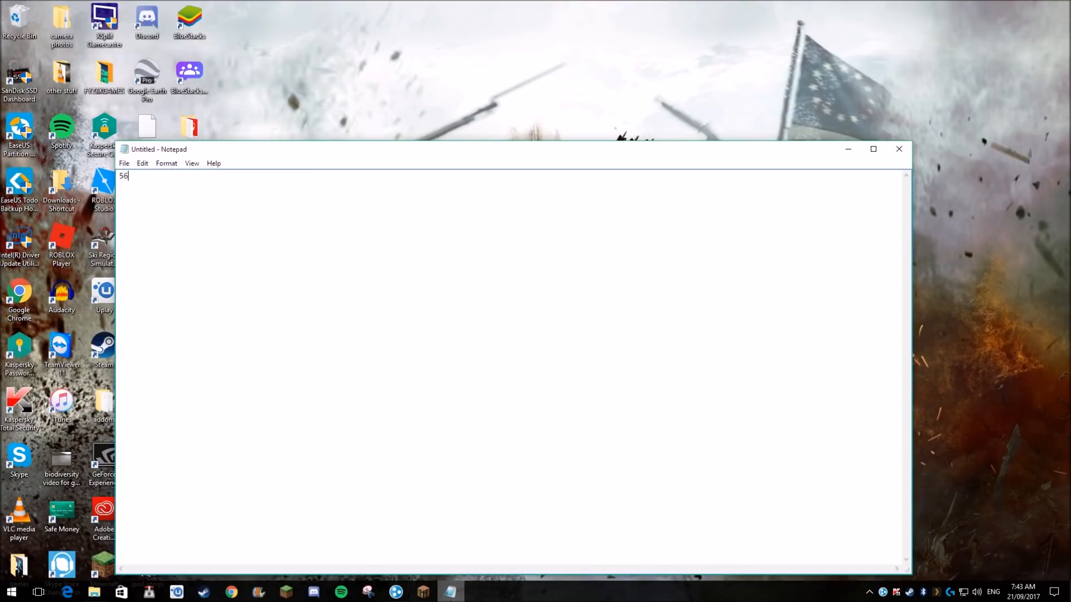
pyautogui.write('234')
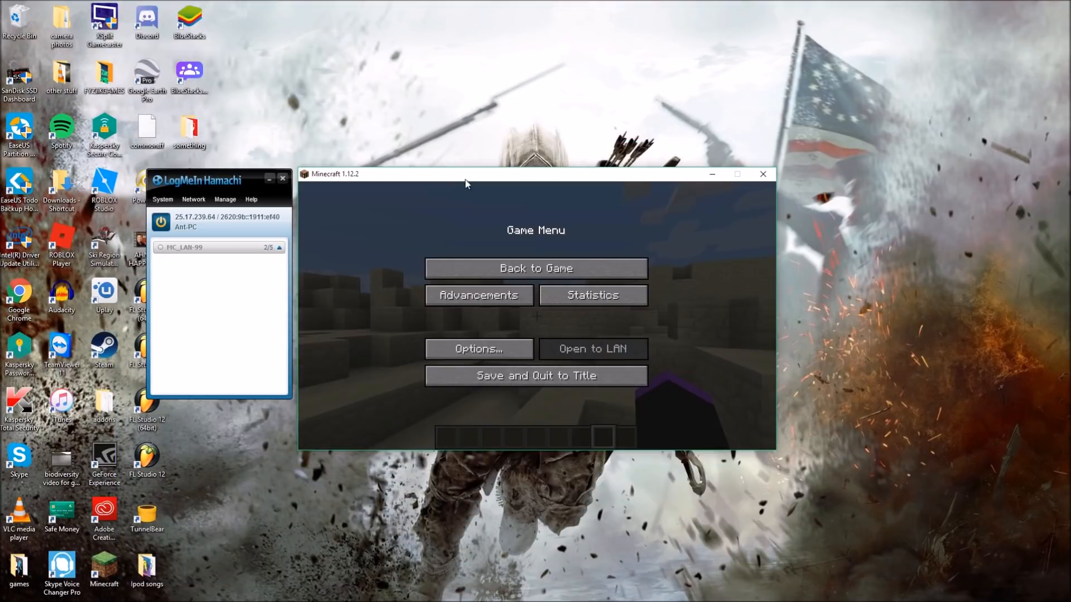
# Step: Save and quit to the title screen, then reach Multiplayer's Direct Connect server address box
pyautogui.click(536, 375)
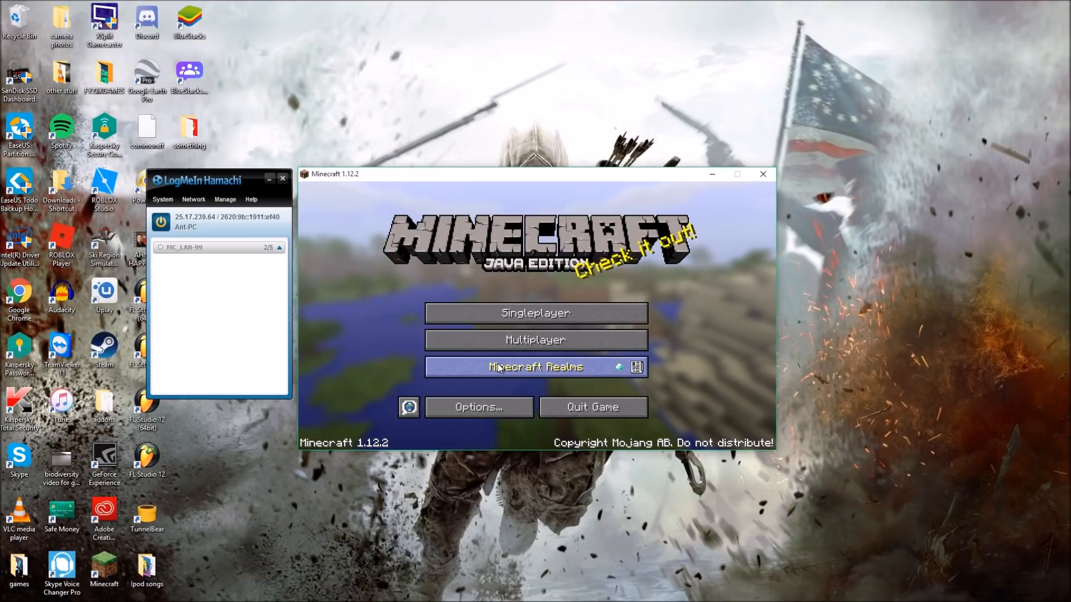
pyautogui.moveTo(590, 356)
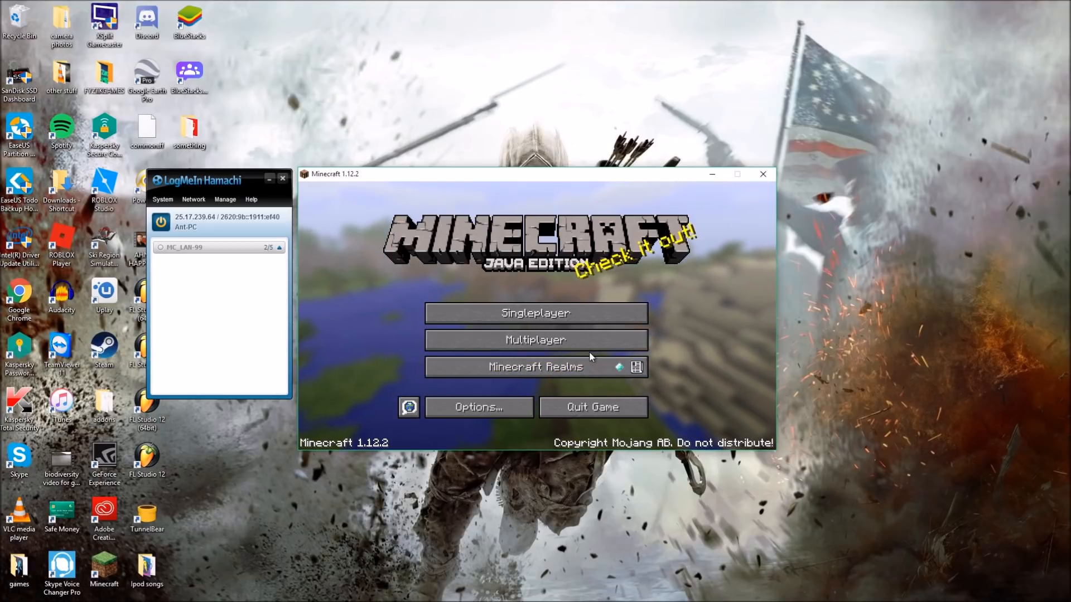
pyautogui.click(534, 340)
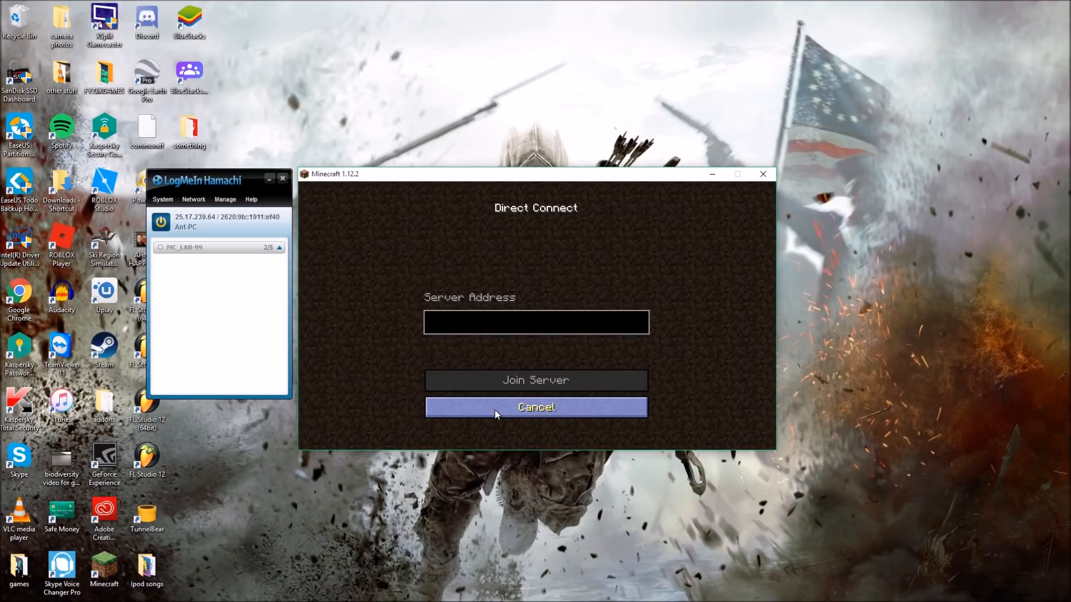
pyautogui.click(535, 322)
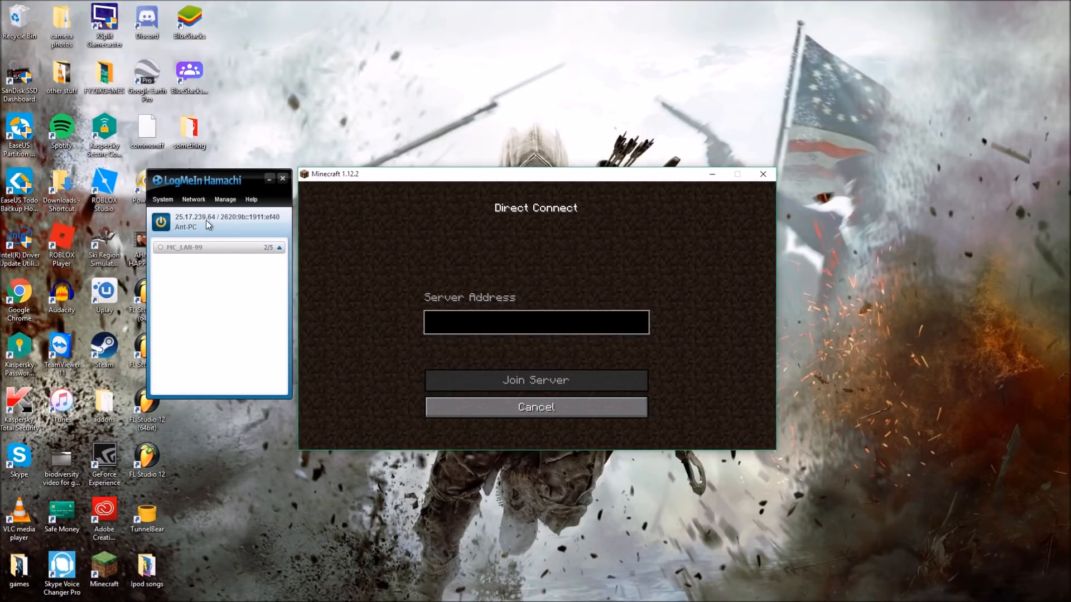
# Step: Type the Hamachi address 25.17.239.64 into the Server Address field
pyautogui.write('2')
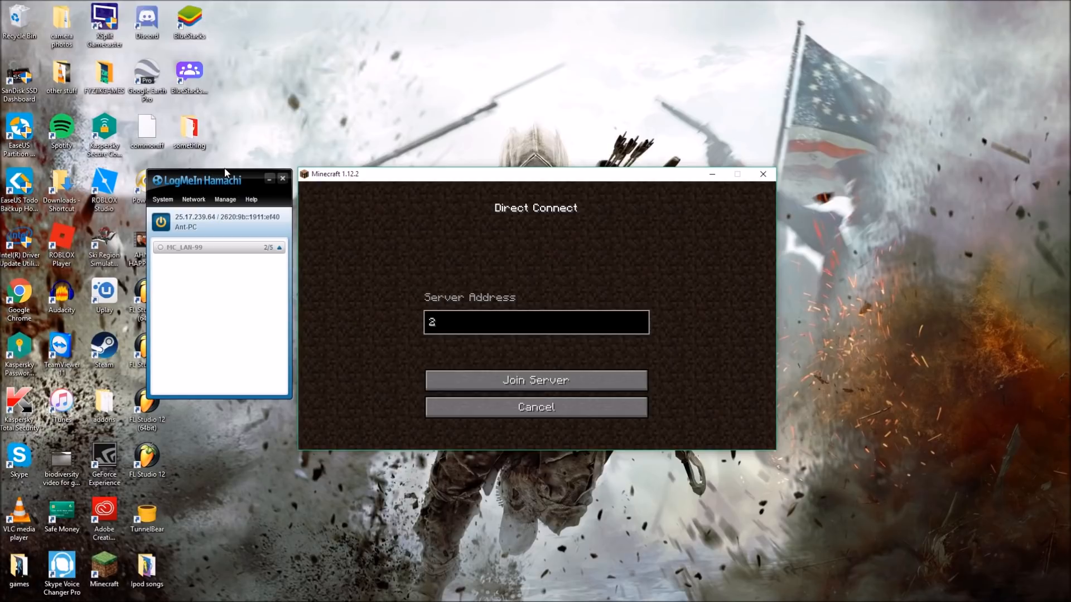
pyautogui.write('5.17.')
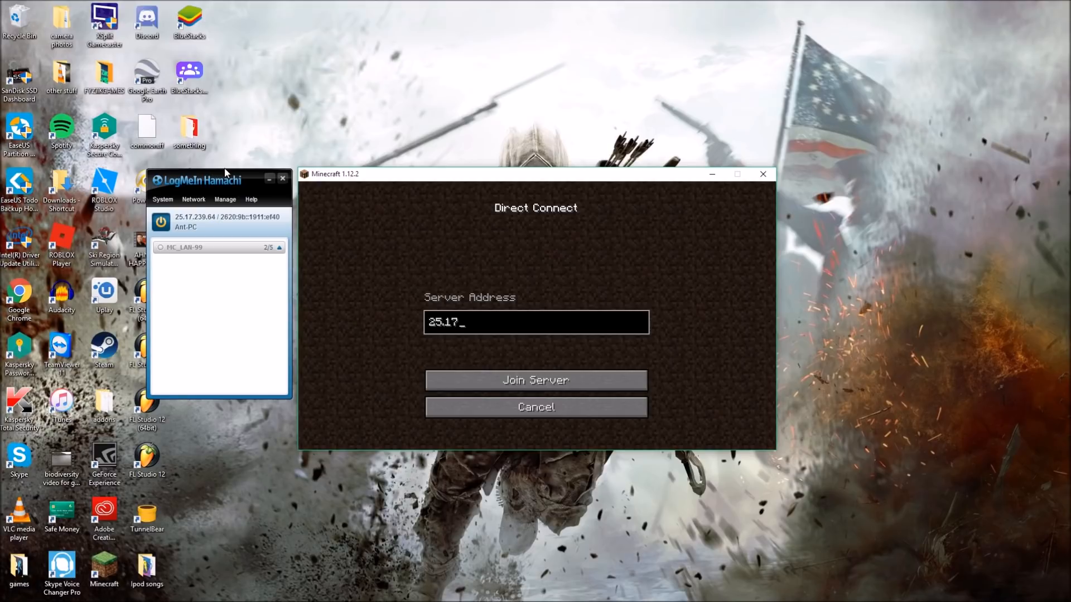
pyautogui.write('239')
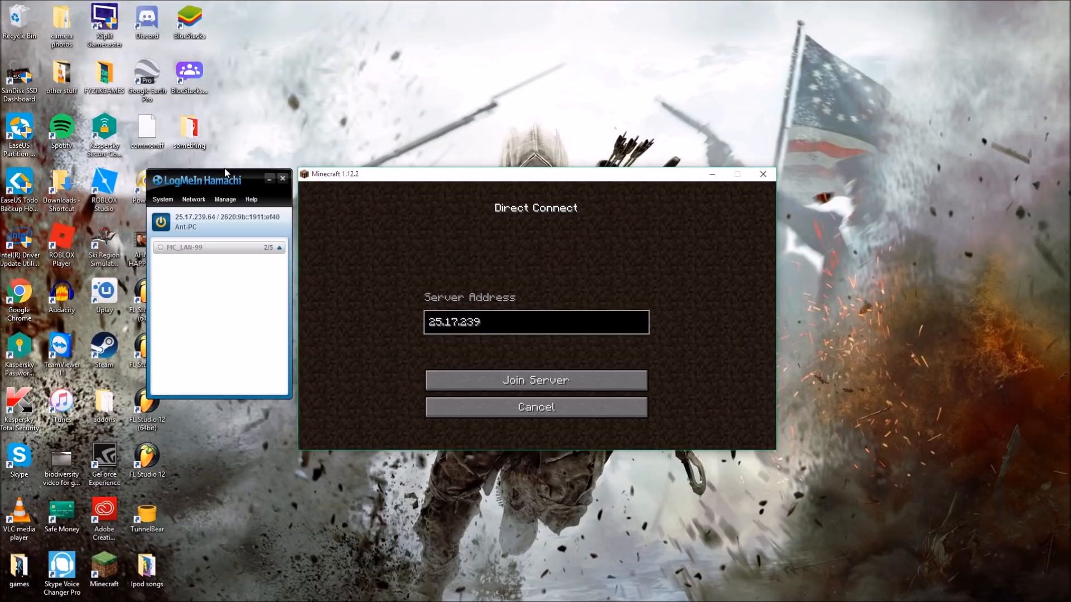
pyautogui.write('6')
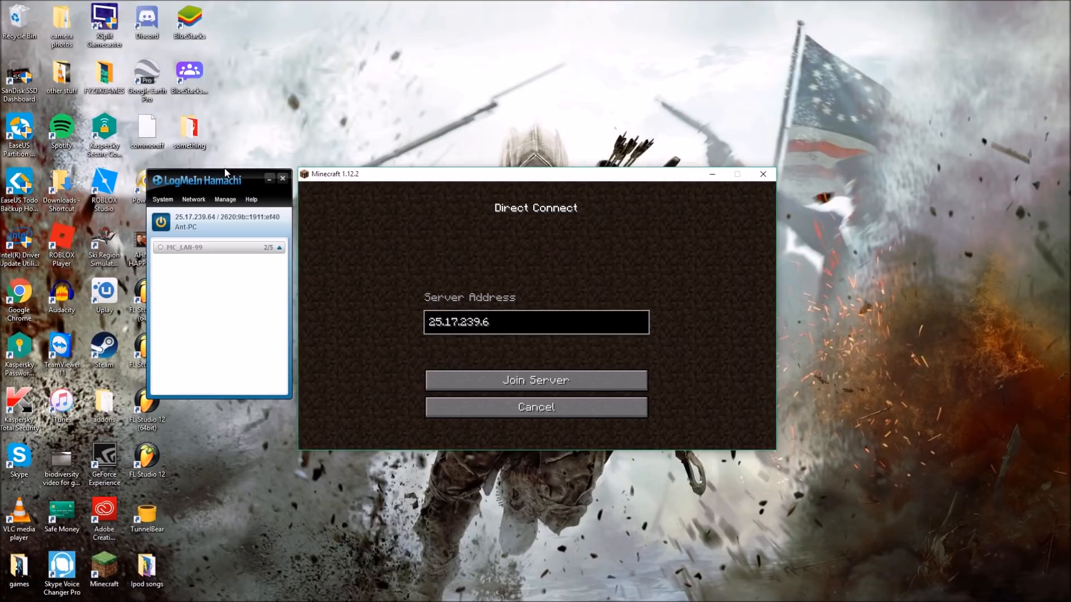
pyautogui.write('4')
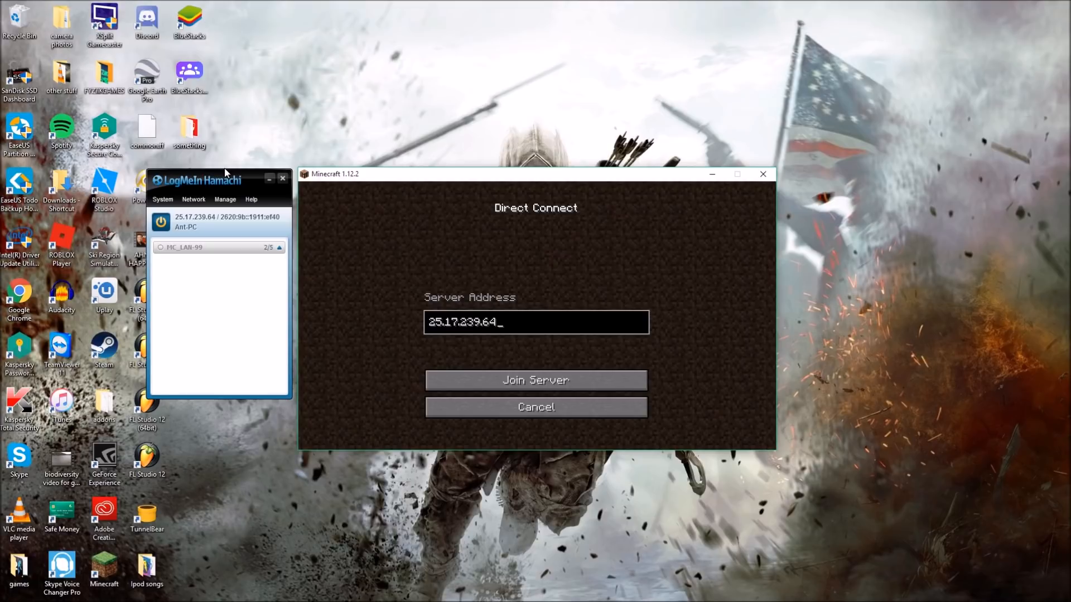
pyautogui.moveTo(205, 247)
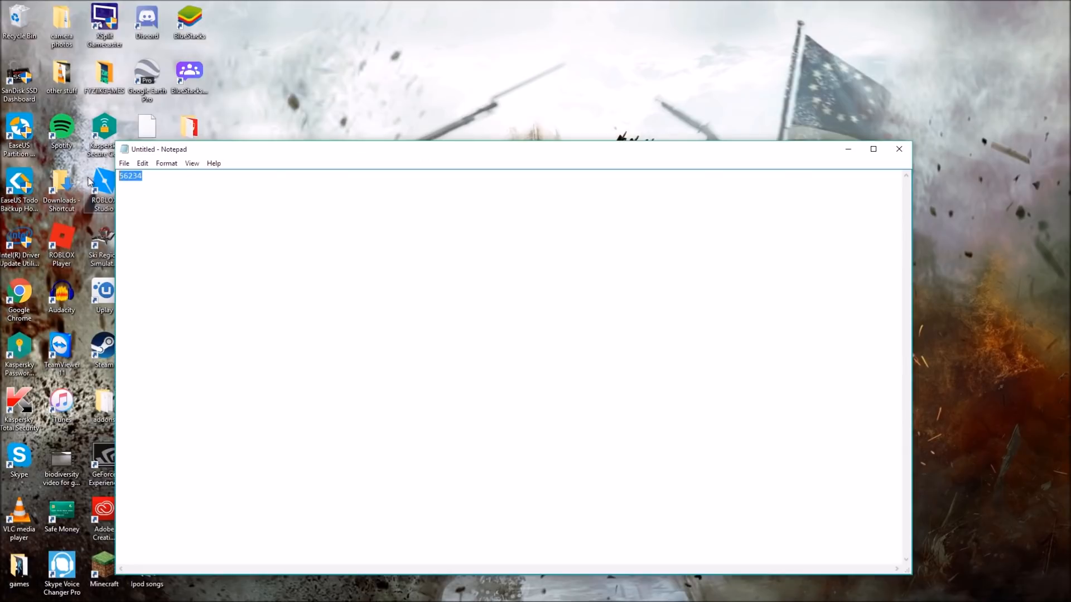
pyautogui.moveTo(576, 189)
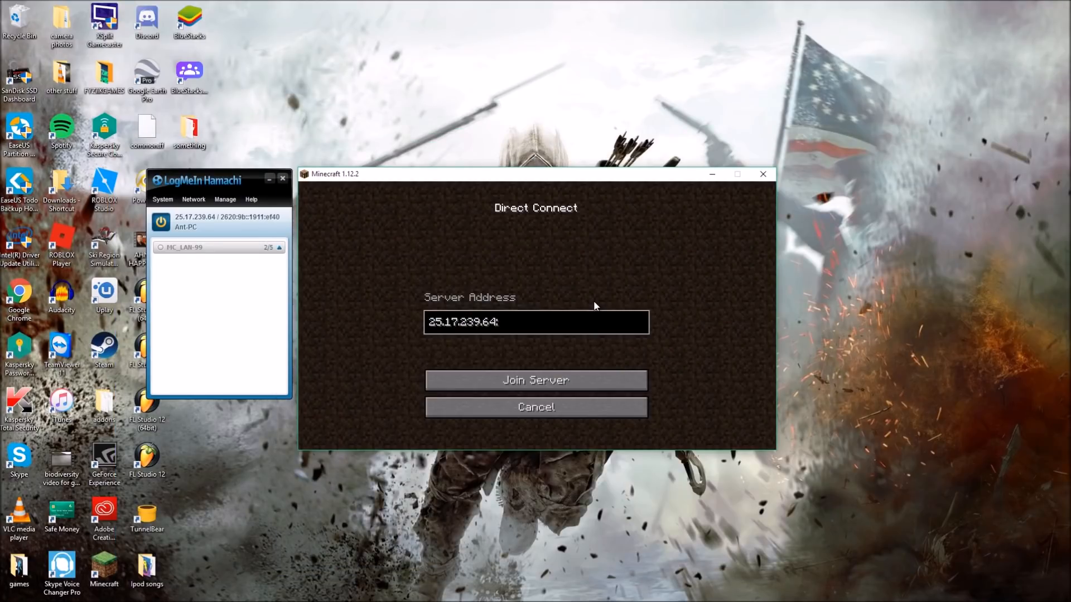
# Step: Append port 56234 to the server address, then cancel back to the title screen
pyautogui.write('56234')
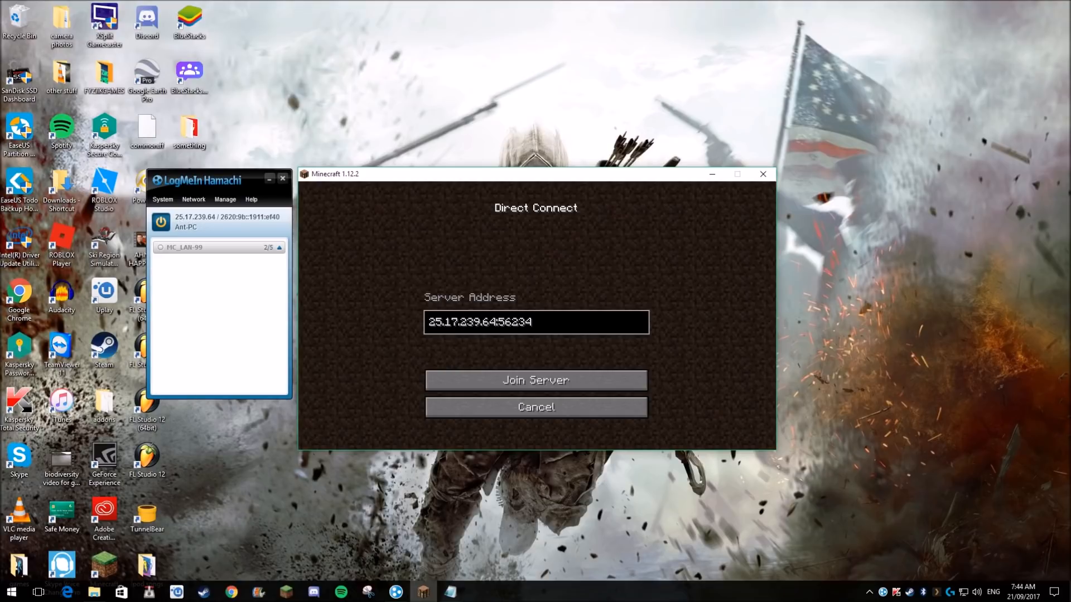
pyautogui.moveTo(535, 381)
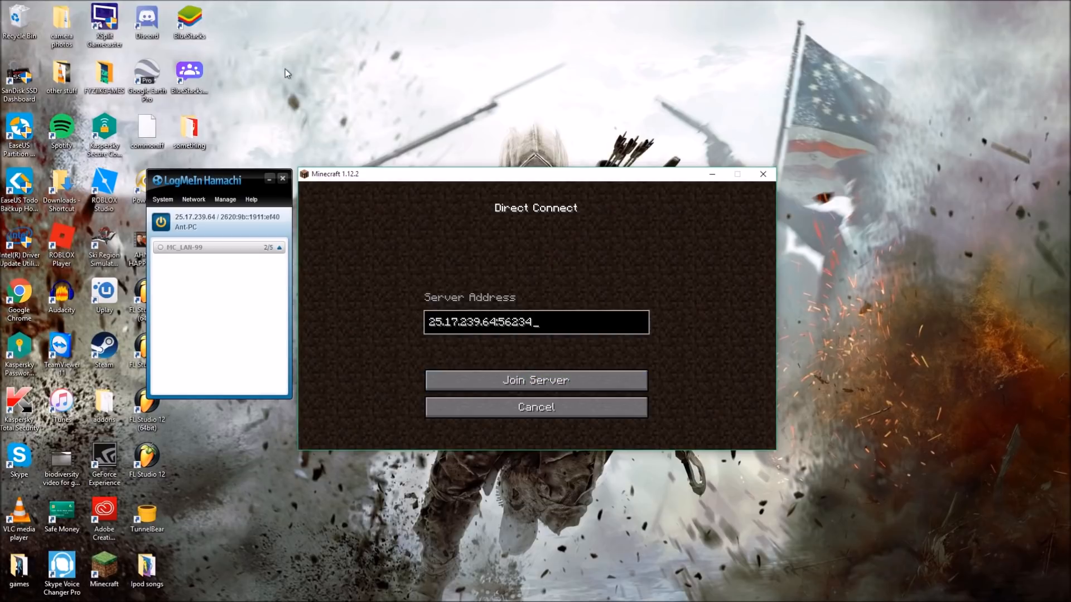
pyautogui.click(535, 407)
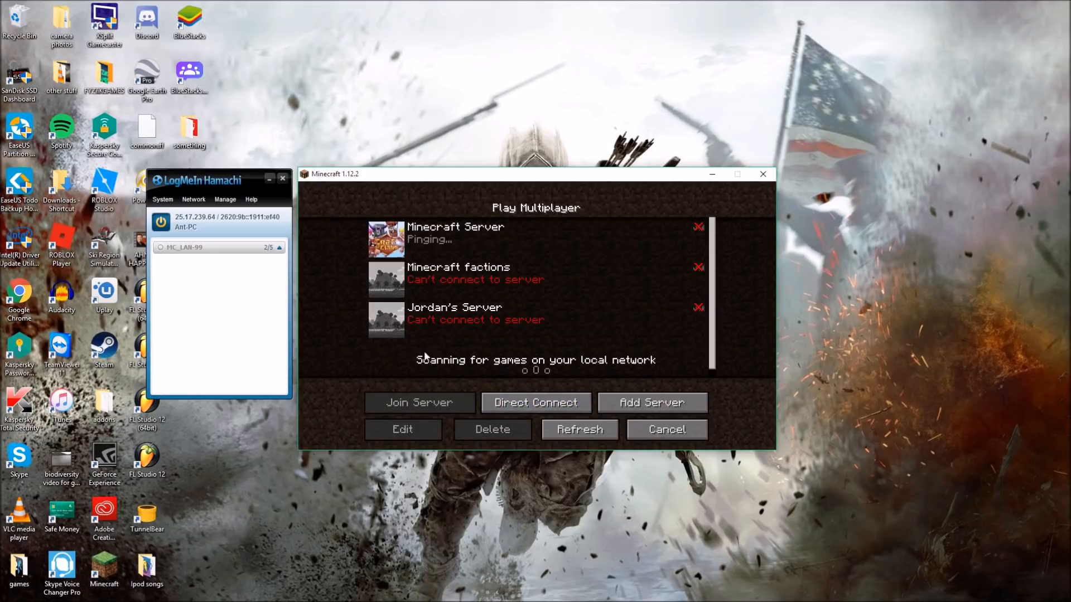
pyautogui.click(665, 429)
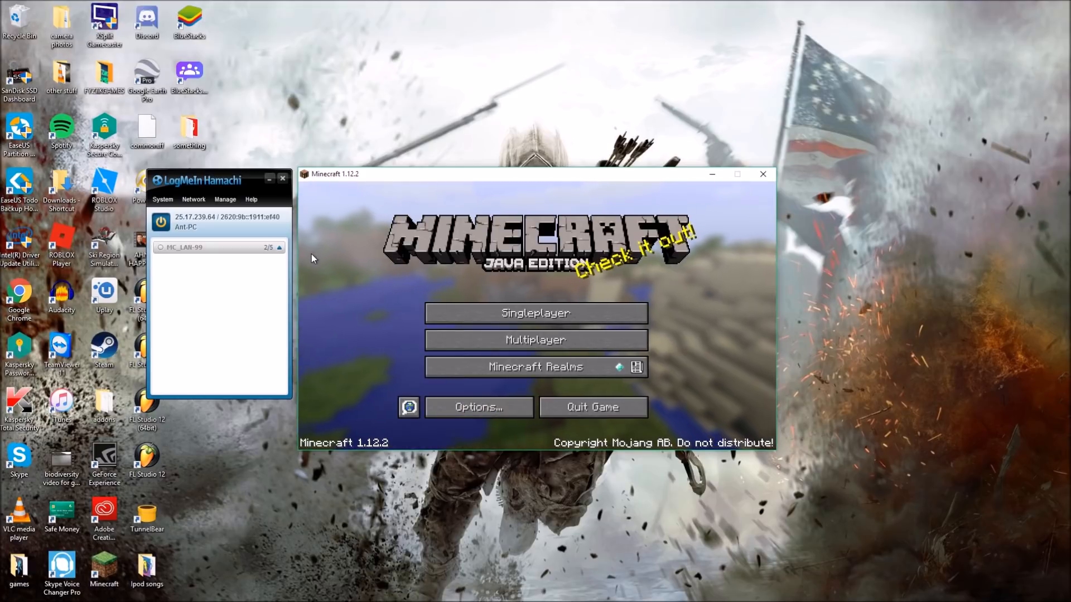